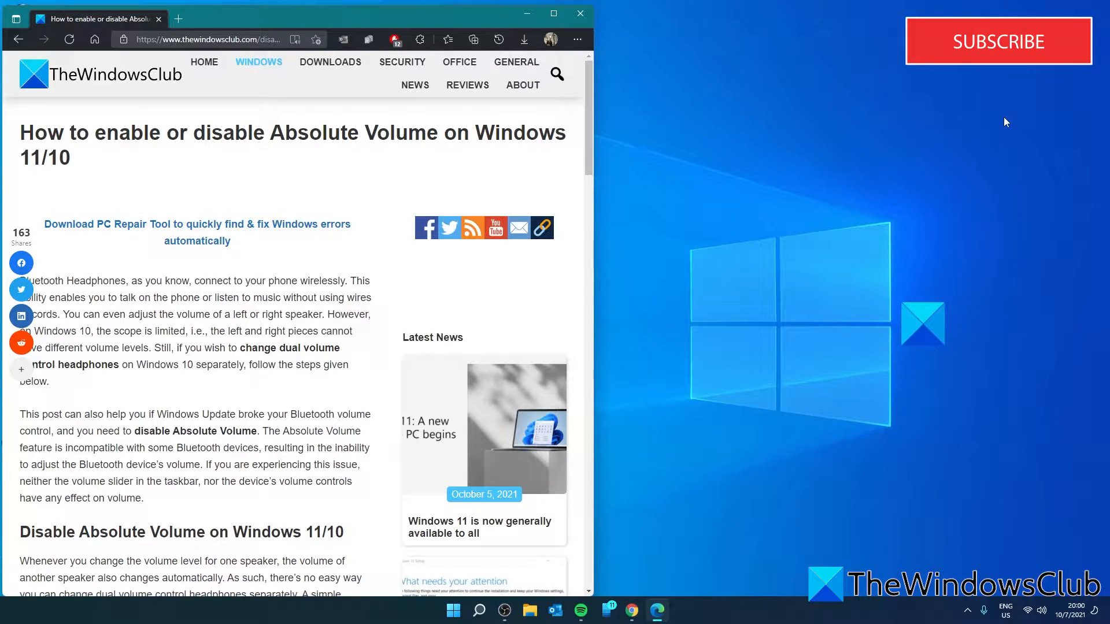
mouse_move(914, 318)
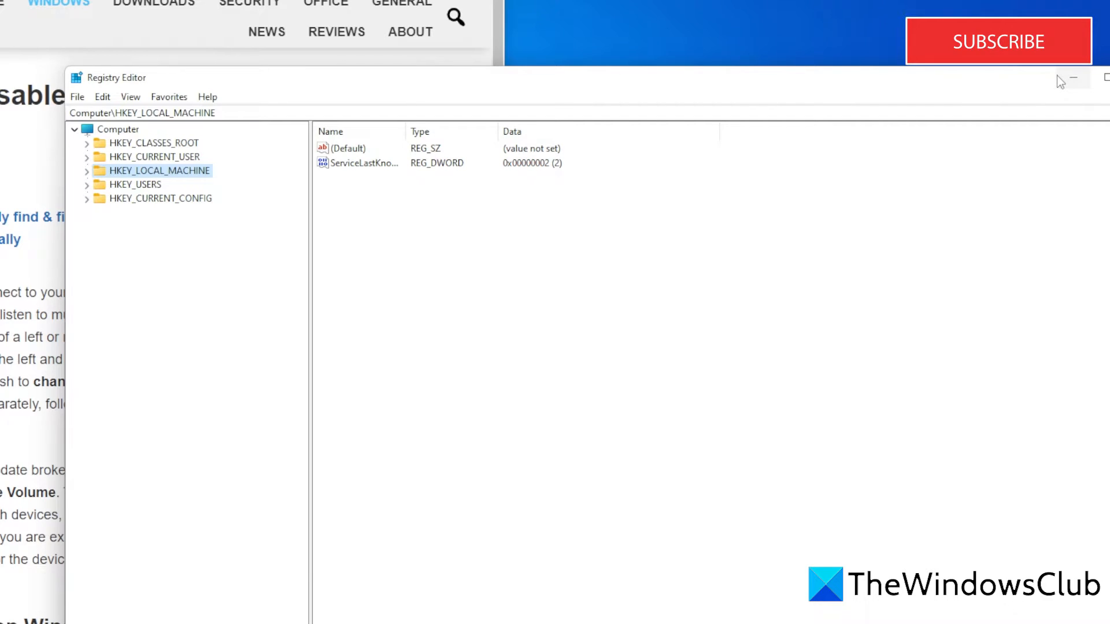
mouse_move(161, 210)
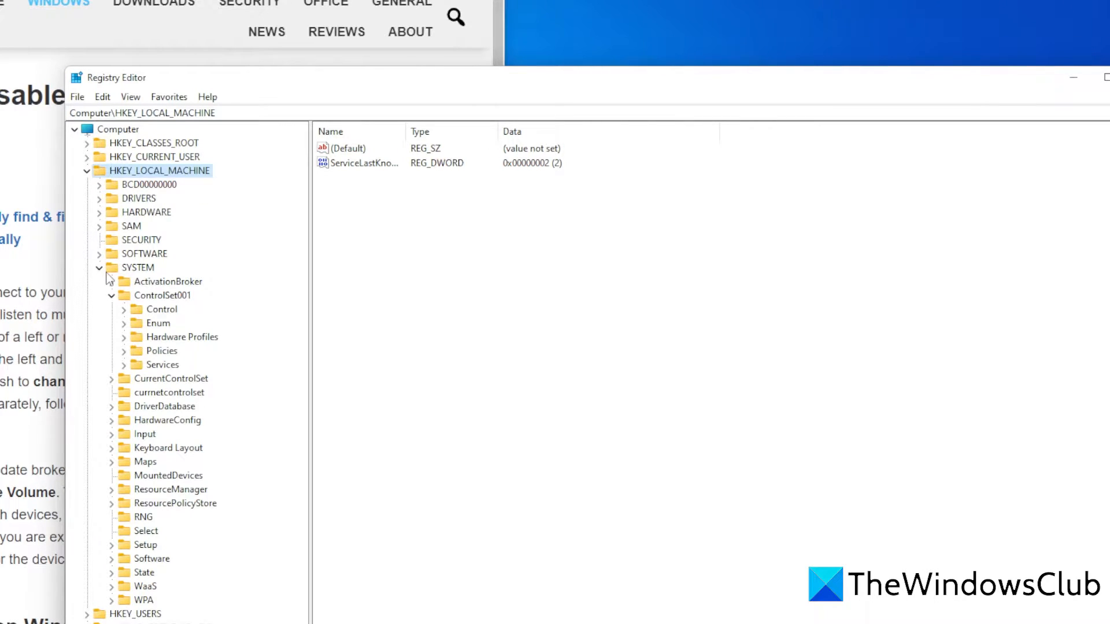
mouse_move(168, 307)
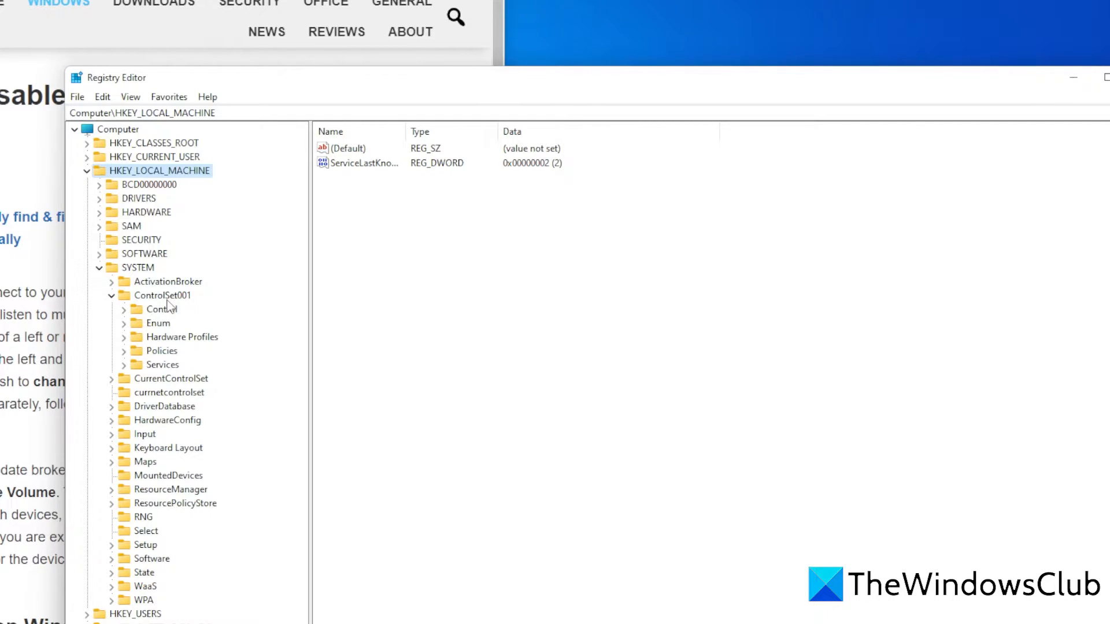
Step: Navigate to Control > Bluetooth > Audio > AVRCP > CT to reveal DisableAbsoluteVolume (currently 0)
click(123, 309)
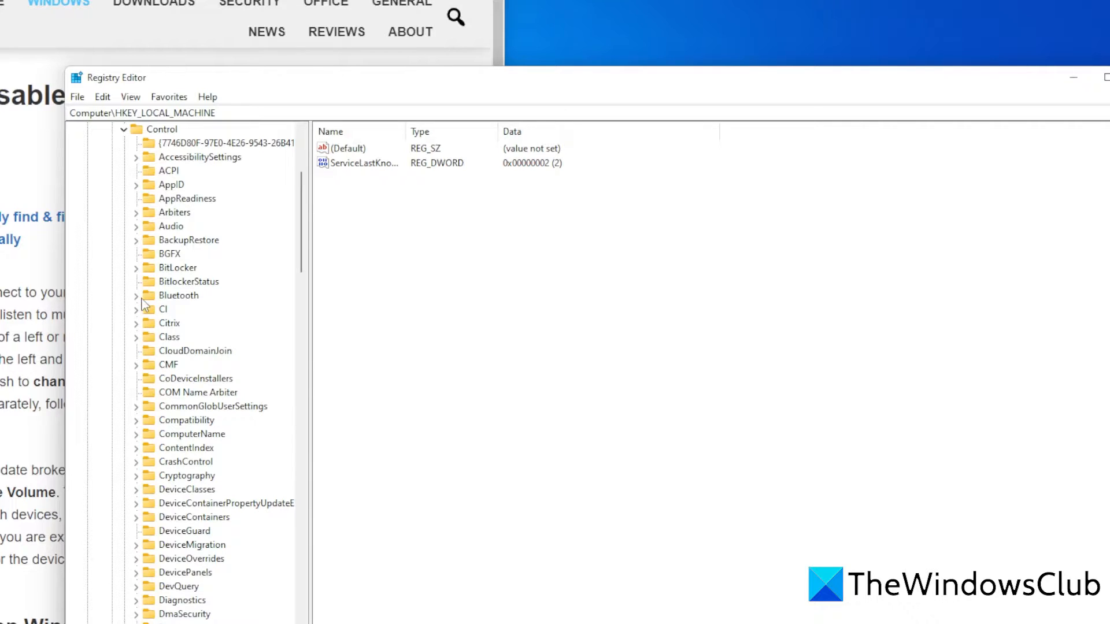
click(135, 295)
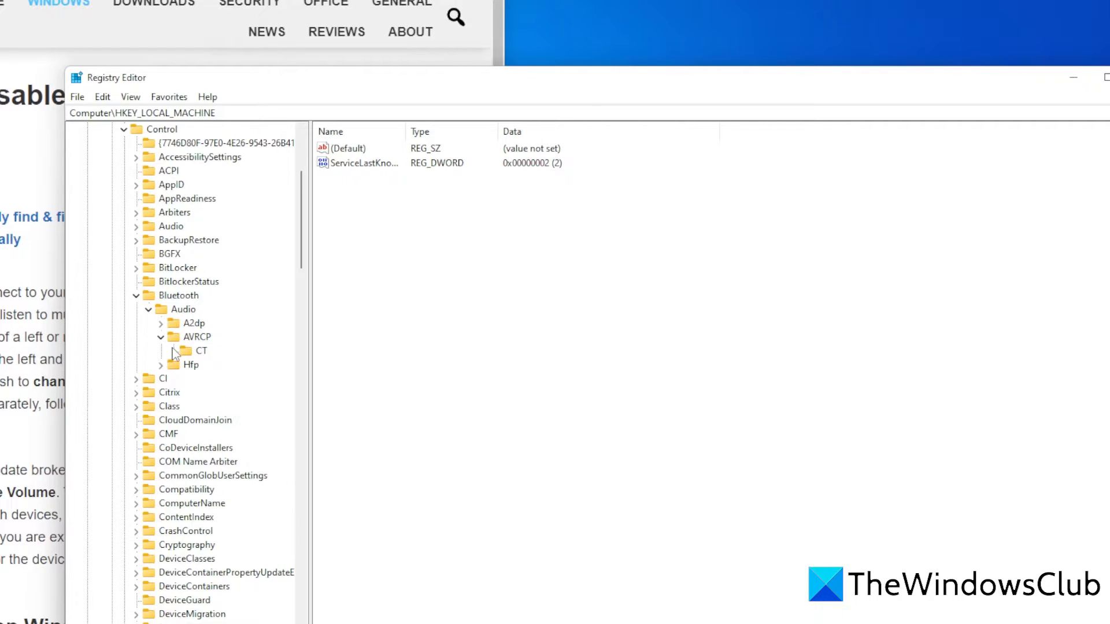
mouse_move(201, 360)
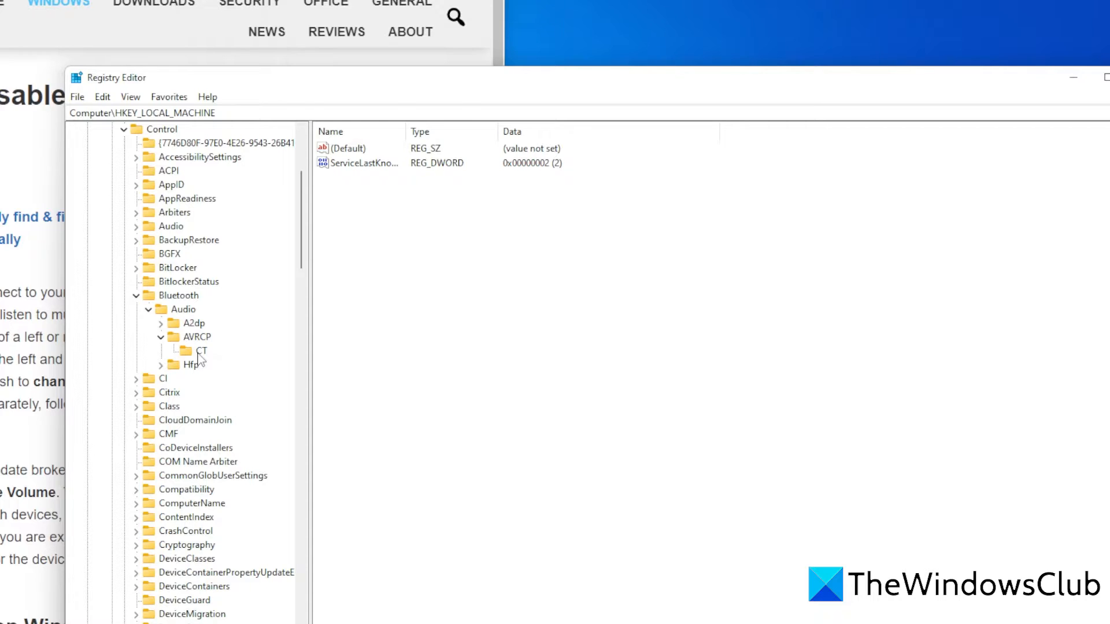
click(200, 351)
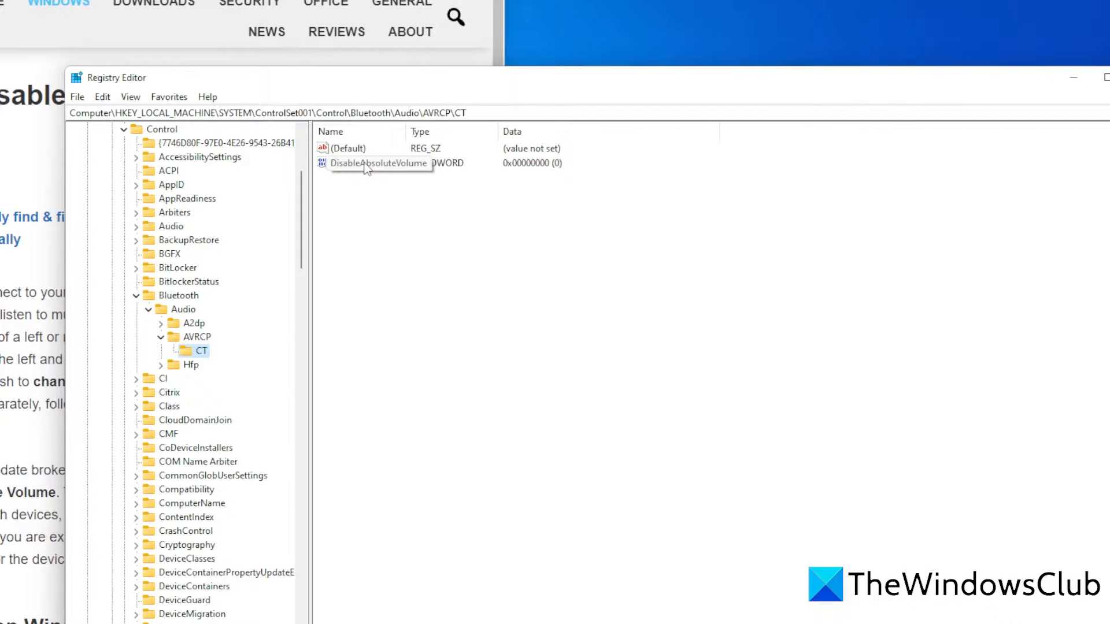
Step: Set DisableAbsoluteVolume's value data to 1
double_click(378, 163)
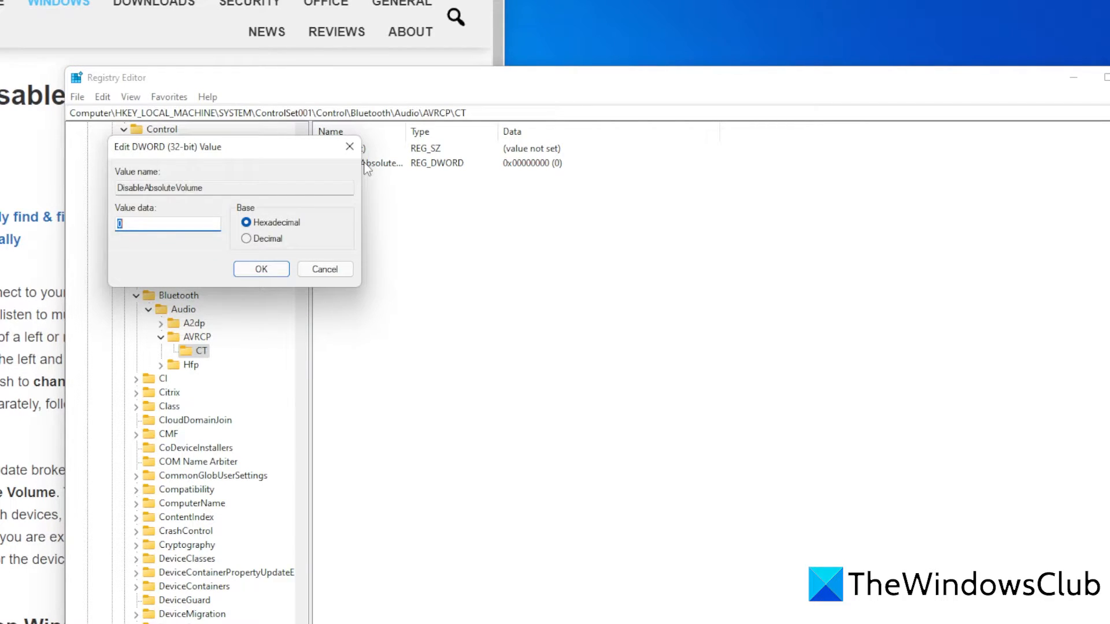
text(1)
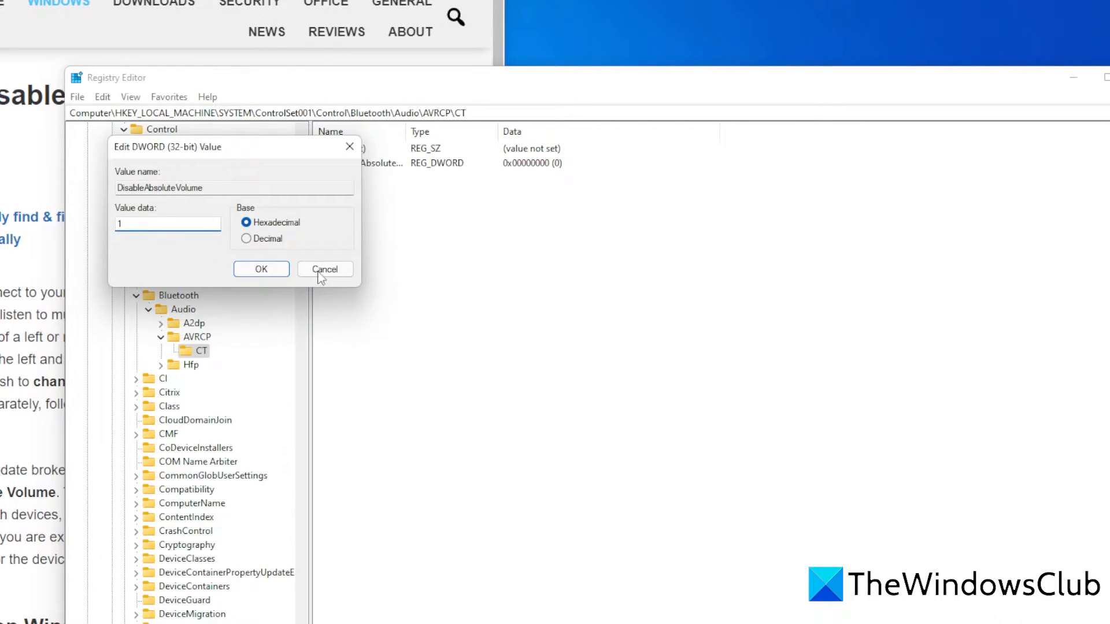
click(261, 268)
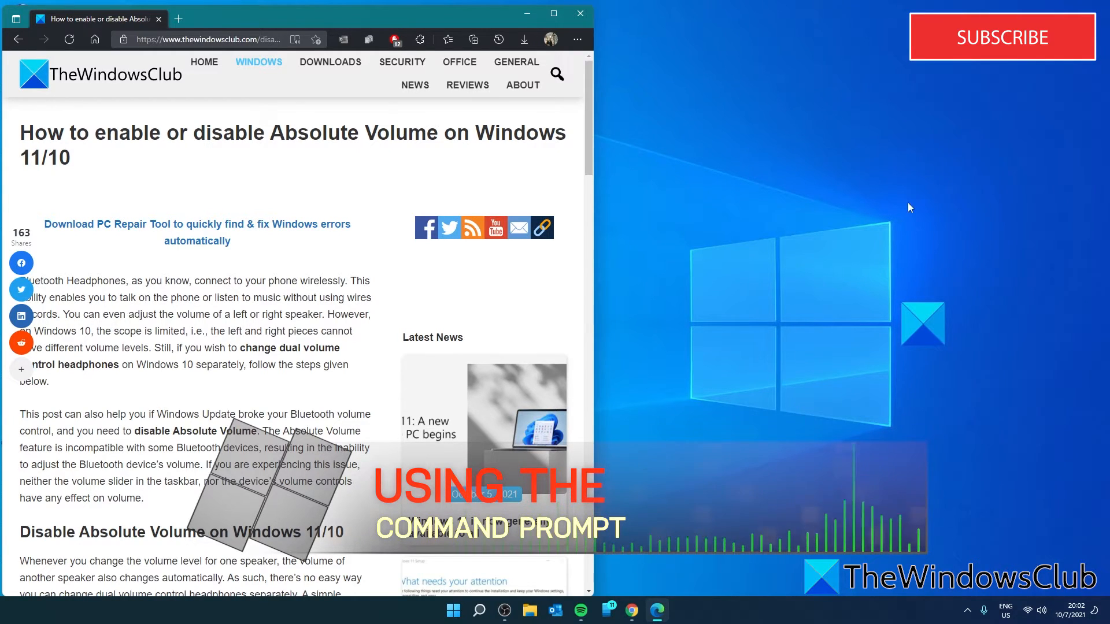
Step: Launch Command Prompt as administrator from Start
click(479, 610)
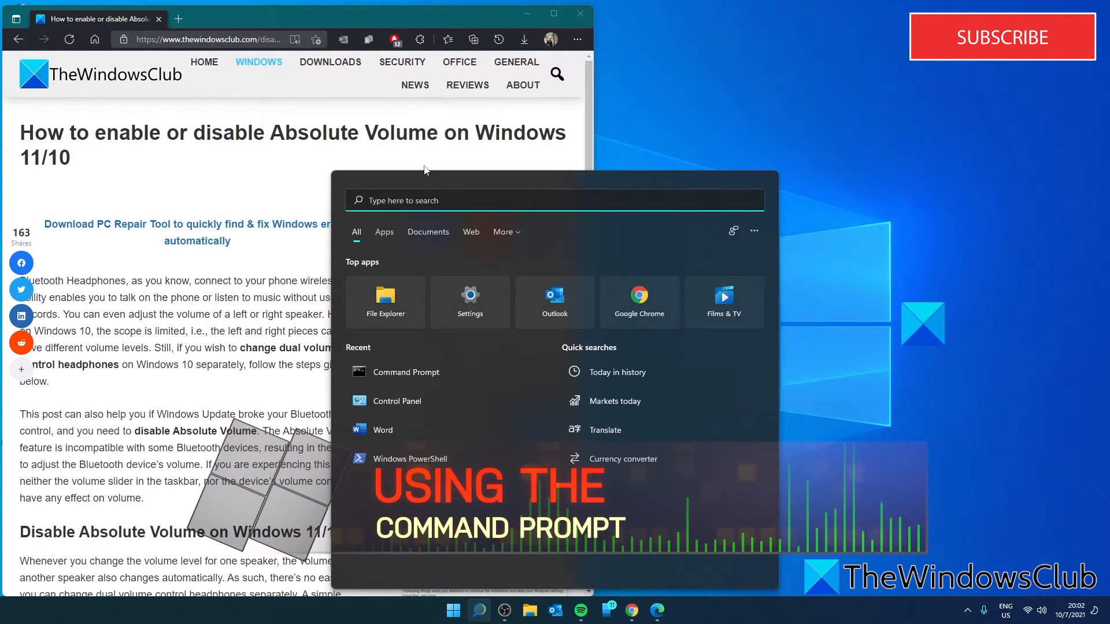
click(406, 371)
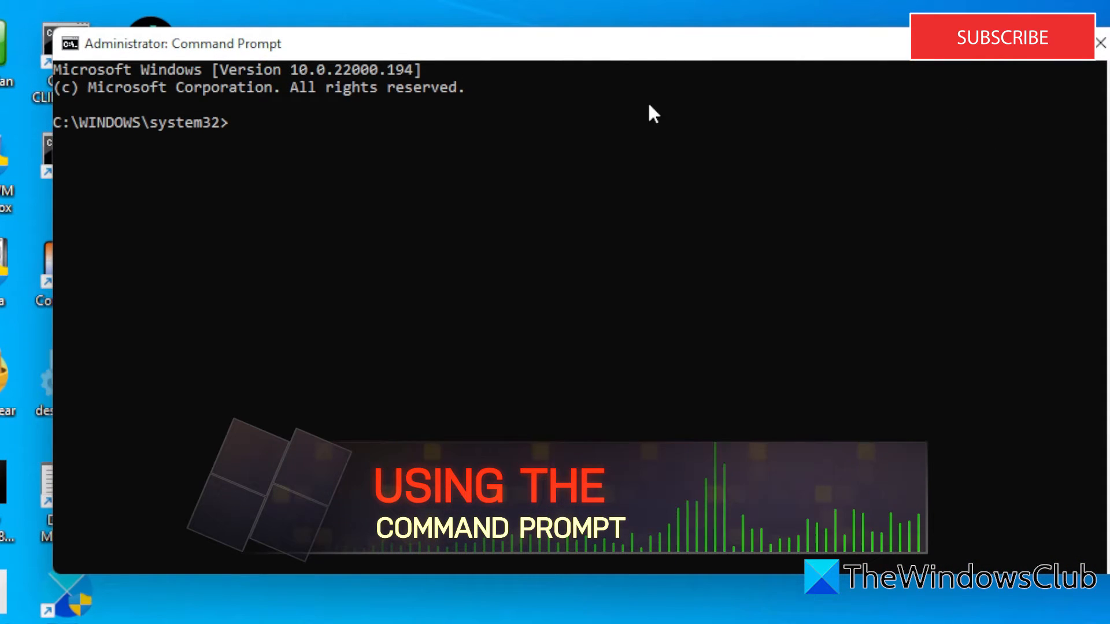
Step: Run reg add setting DisableAbsoluteVolume under HKLM\...\AVRCP\CT to REG_DWORD 1 with /f
text(reg add HKLM\SYSTEM\ControlSet001\Control\Bluetooth\Audio\AVRCP\CT /v DisableAbsoluteVolume /t REG_DWORD /d 1 /f)
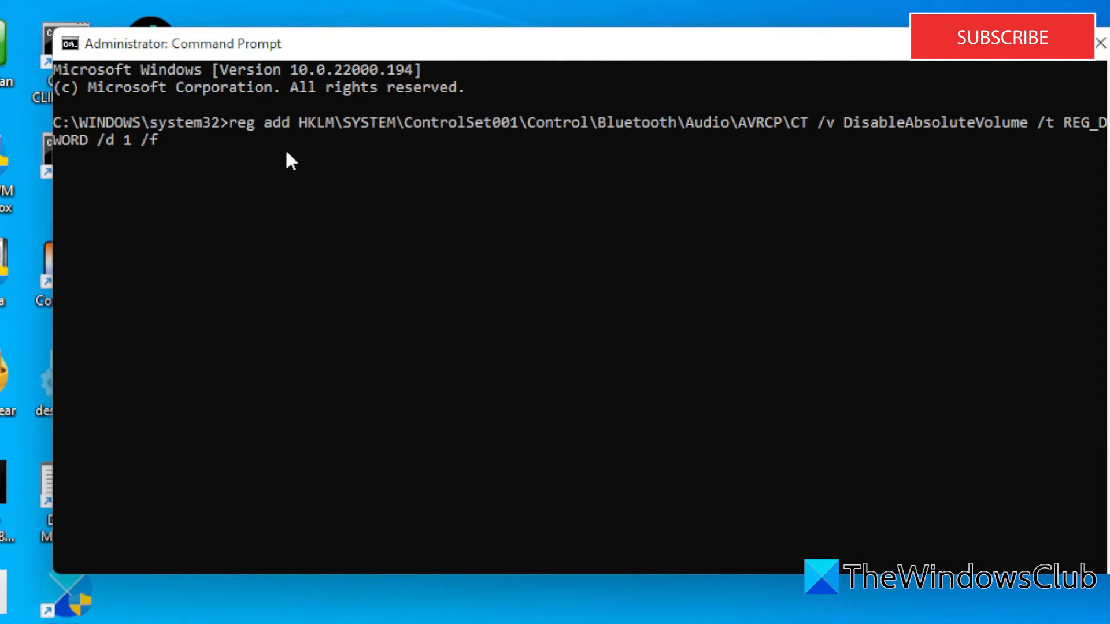
mouse_move(328, 138)
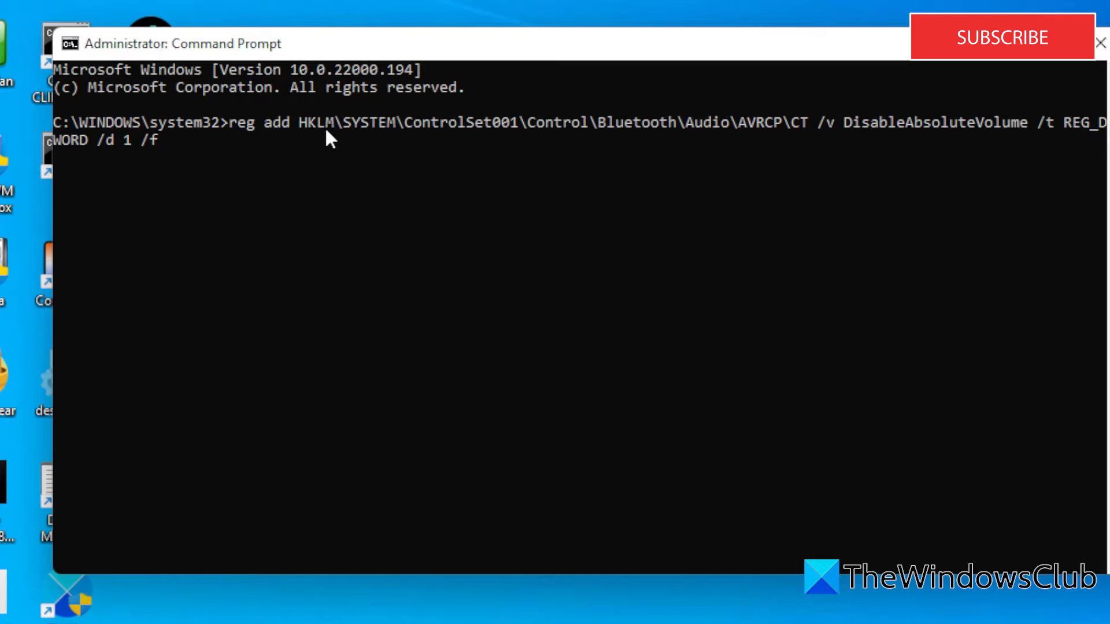
mouse_move(524, 142)
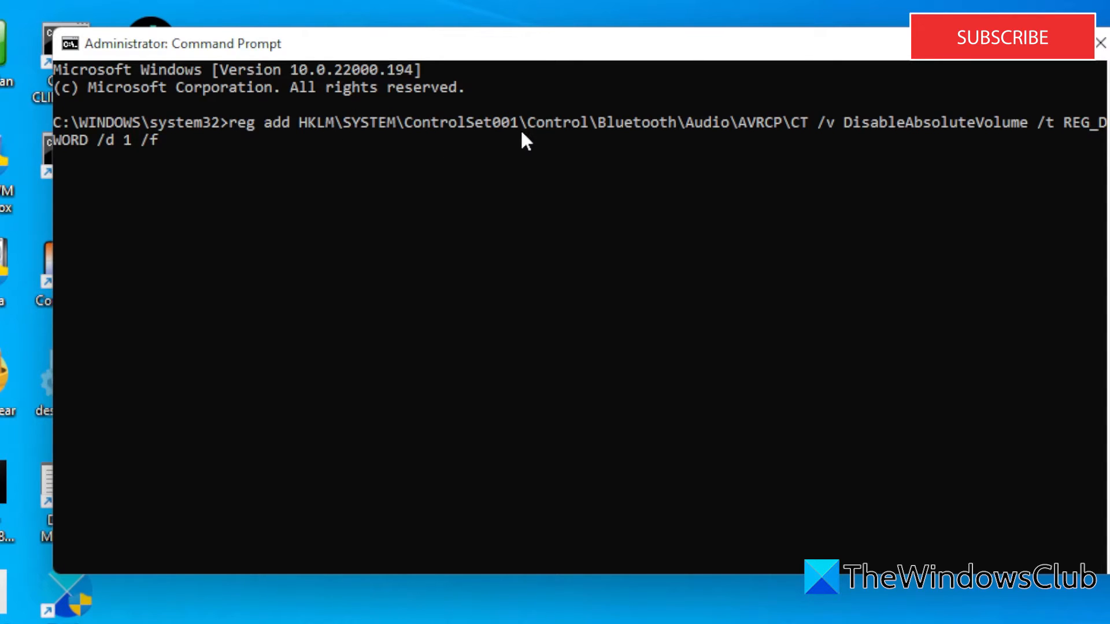
mouse_move(712, 145)
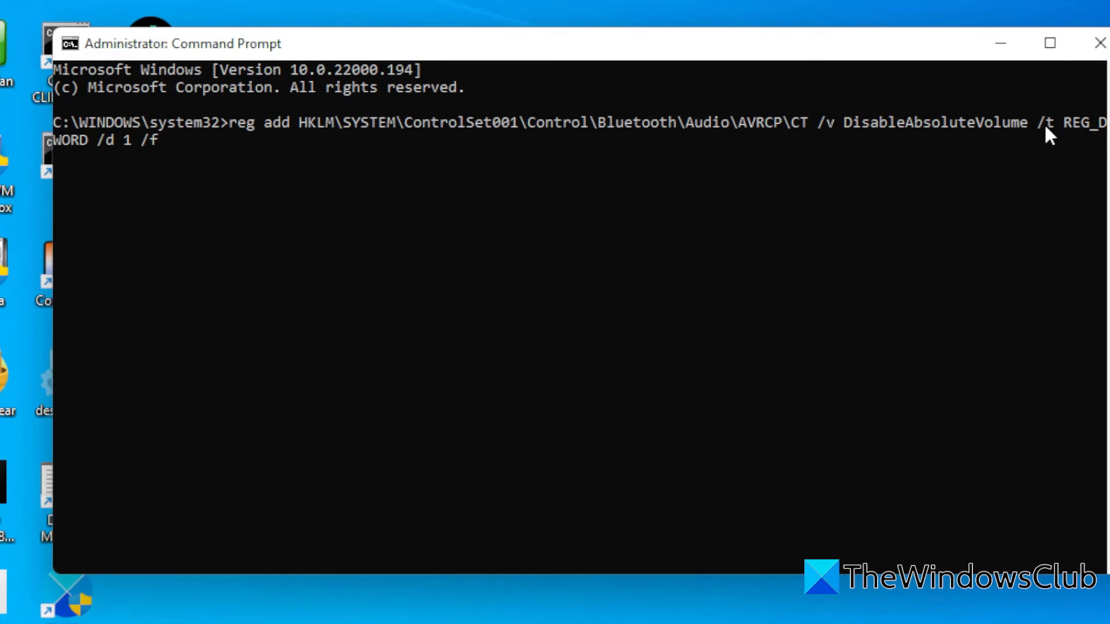
mouse_move(117, 160)
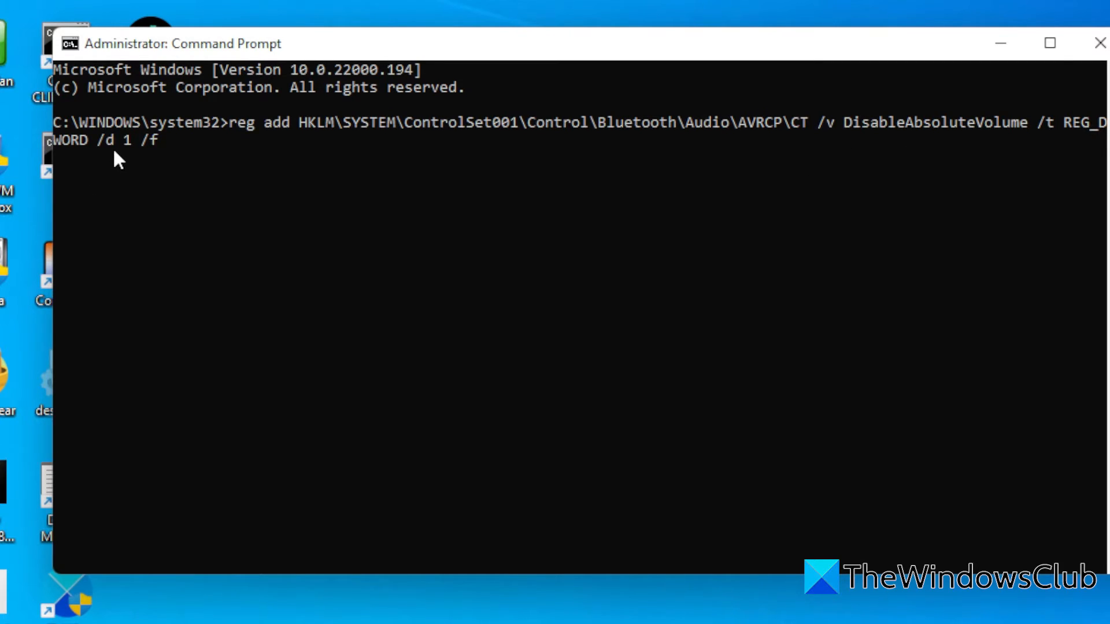
mouse_move(147, 155)
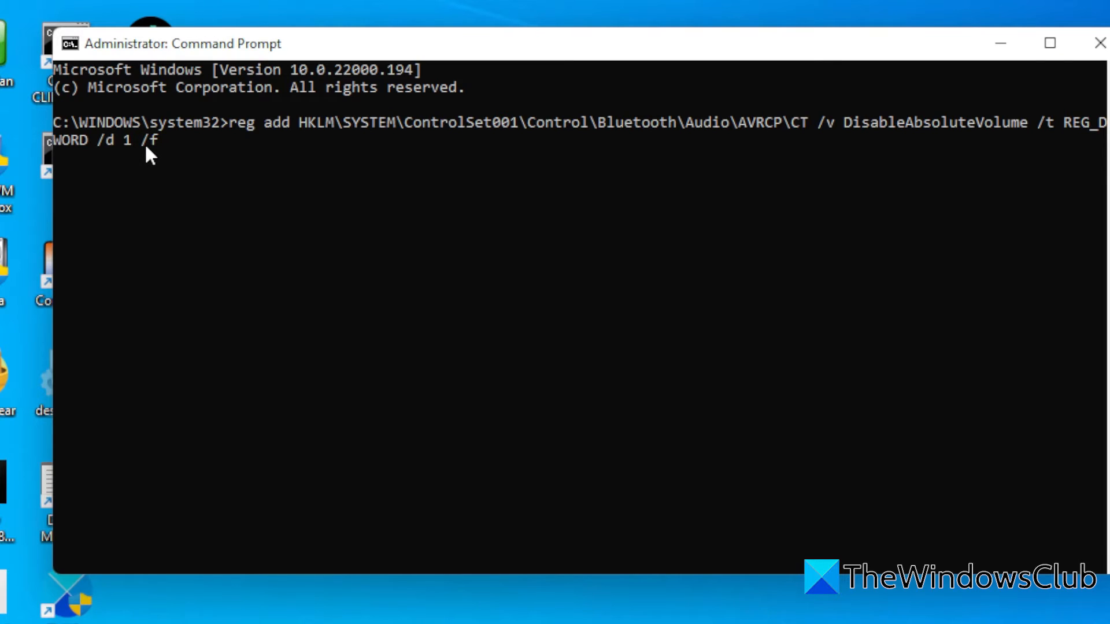
mouse_move(138, 157)
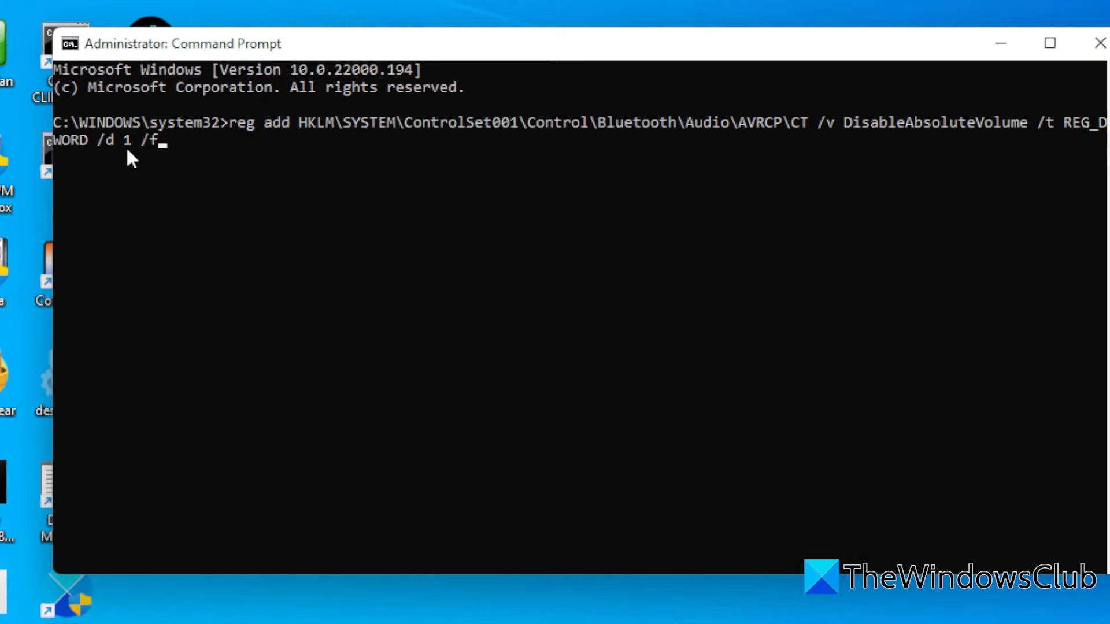
key(Return)
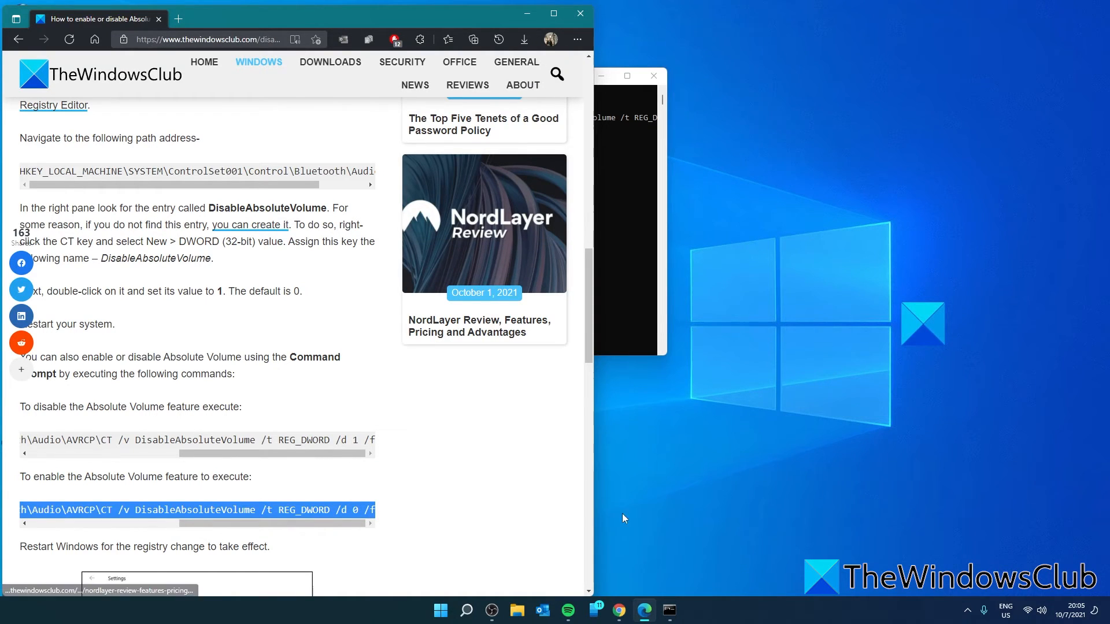
mouse_move(491, 611)
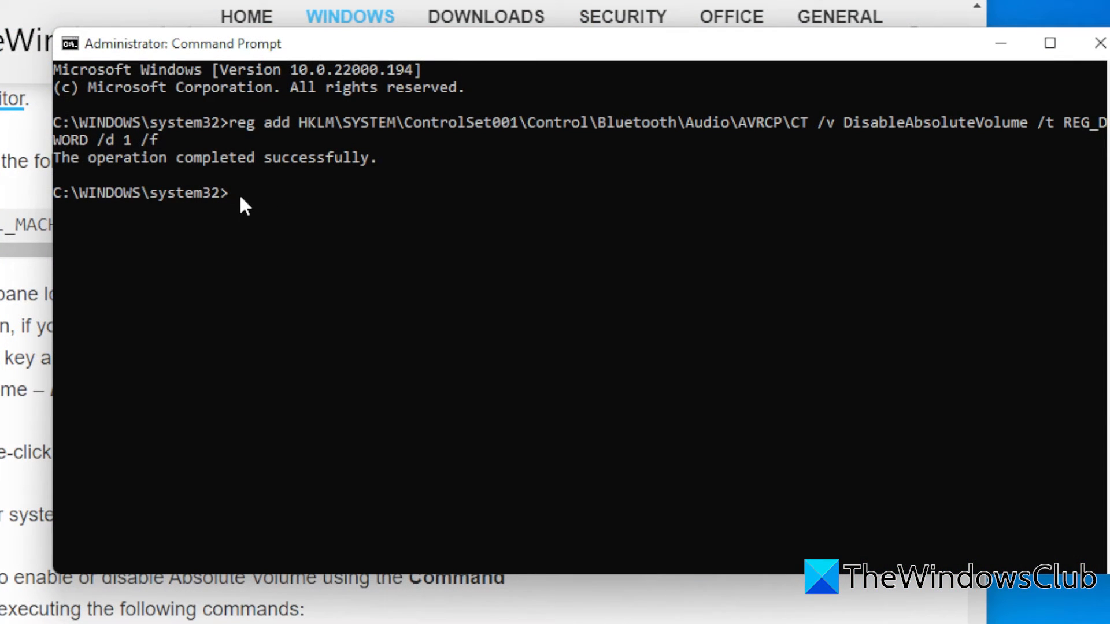
Step: Re-enter the reg add command and confirm 'The operation completed successfully.' appears
text(reg add HKLM\SYSTEM\ControlSet001\Control\Bluetooth\Audio\AVRCP\CT /v DisableAbsoluteVolume /t REG_DWORD /d 0 /f)
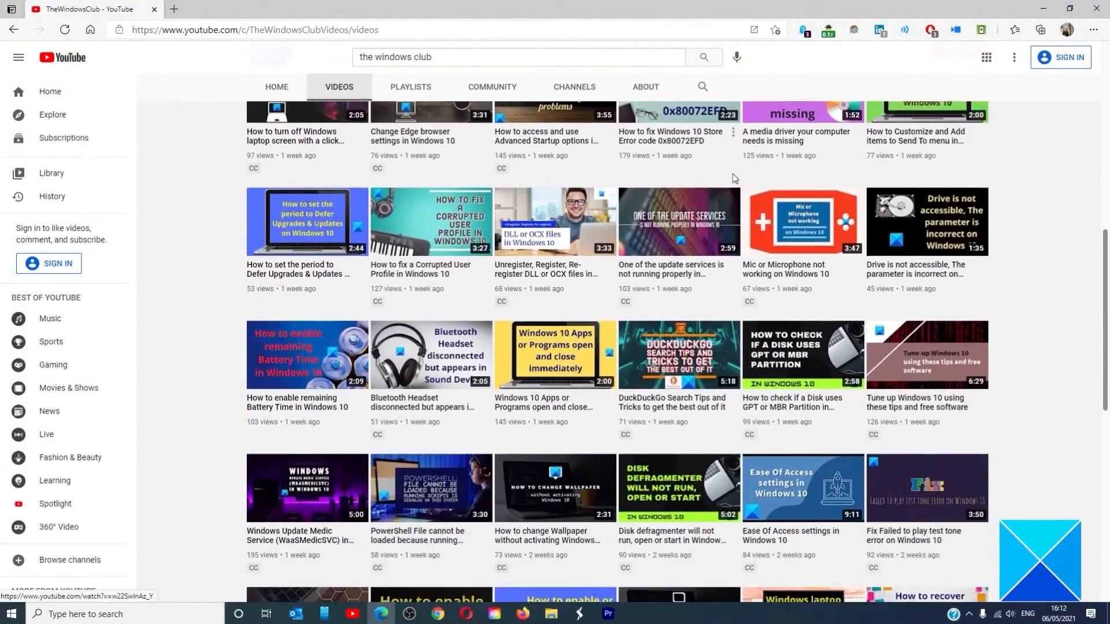
scroll(down, 3)
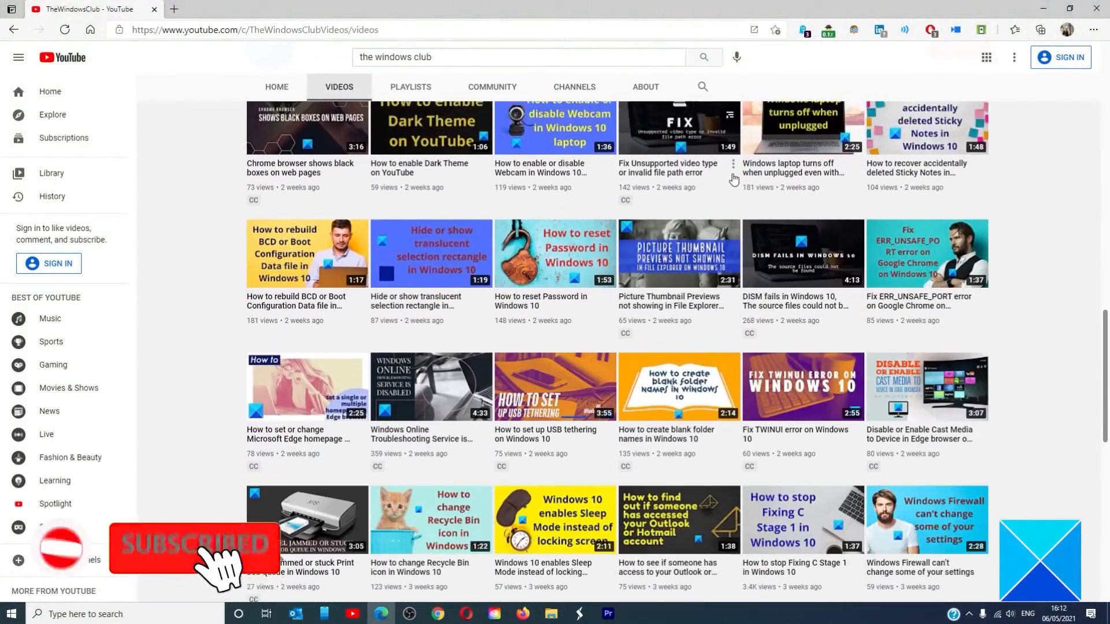